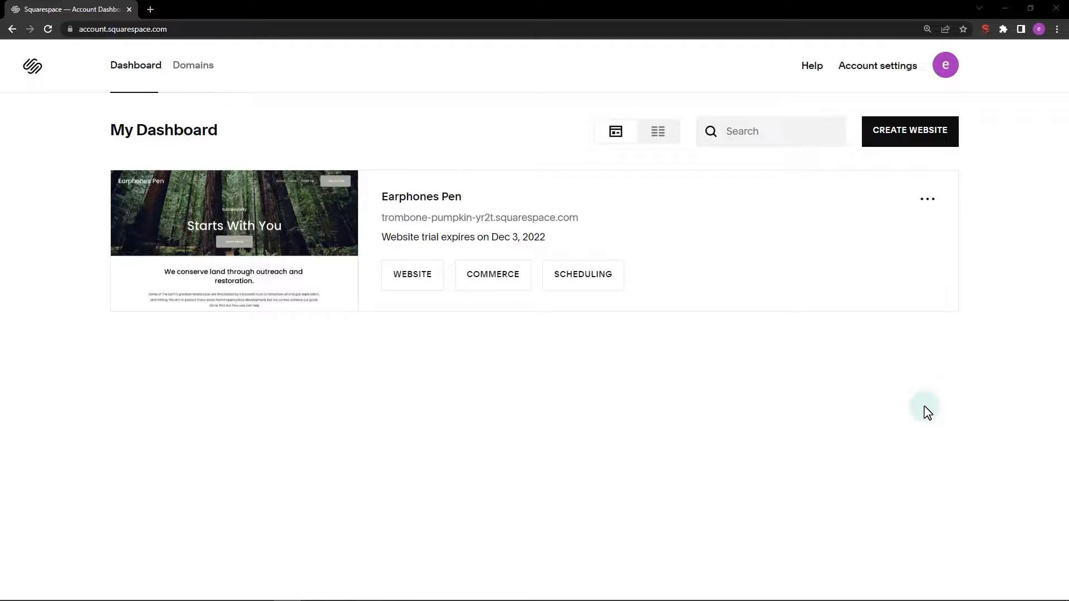
- Choose Settings from the Earphones Pen site card's options menu on the dashboard
{"action": "left_click", "coordinate": [927, 198]}
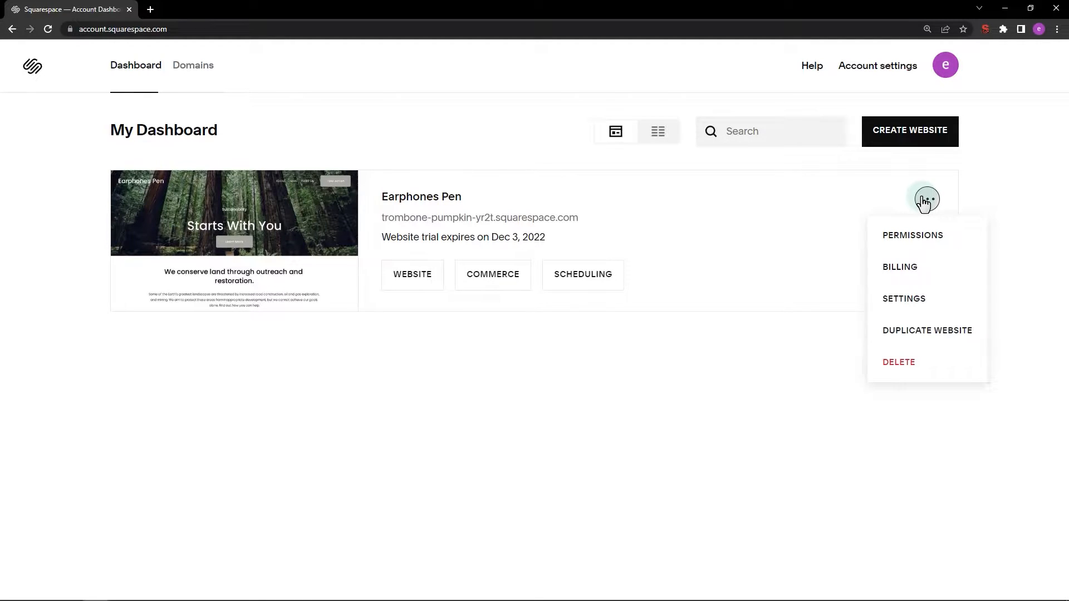
{"action": "left_click", "coordinate": [903, 298]}
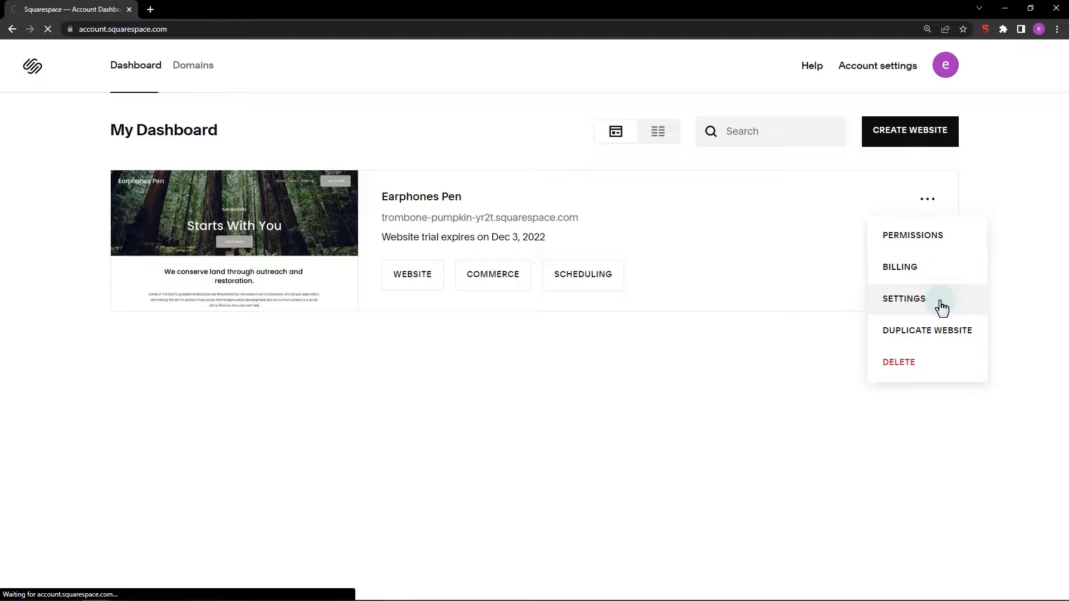
{"action": "left_click", "coordinate": [903, 298]}
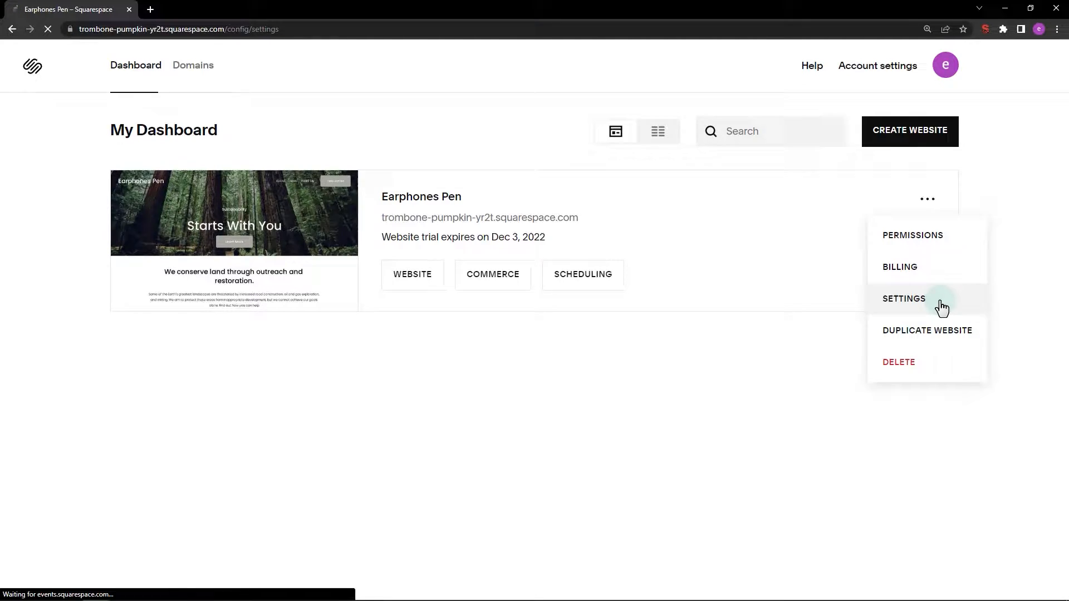
{"action": "left_click", "coordinate": [902, 299]}
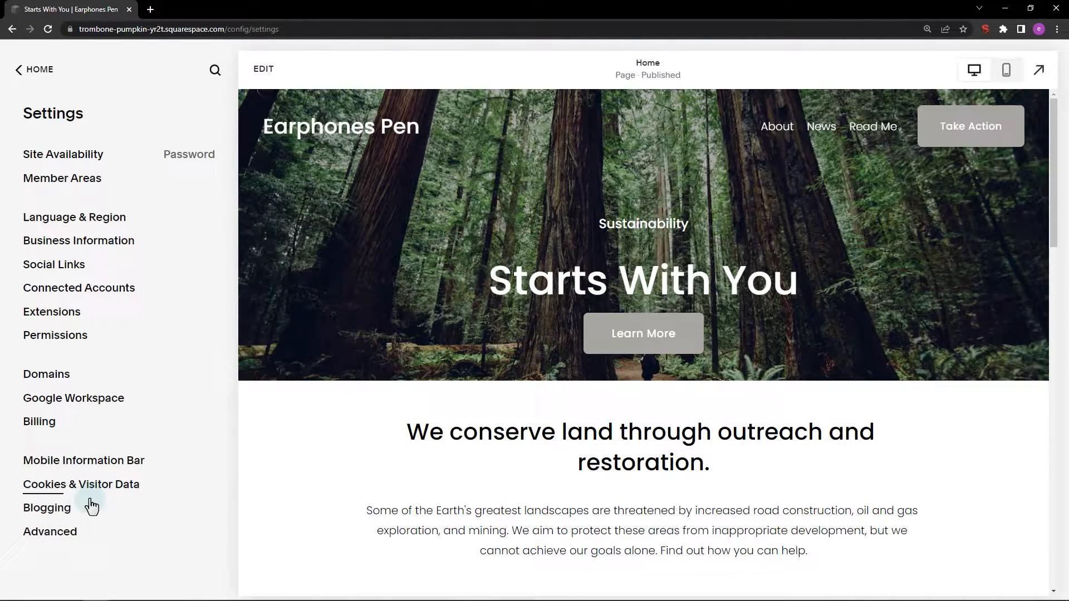
{"action": "mouse_move", "coordinate": [29, 538]}
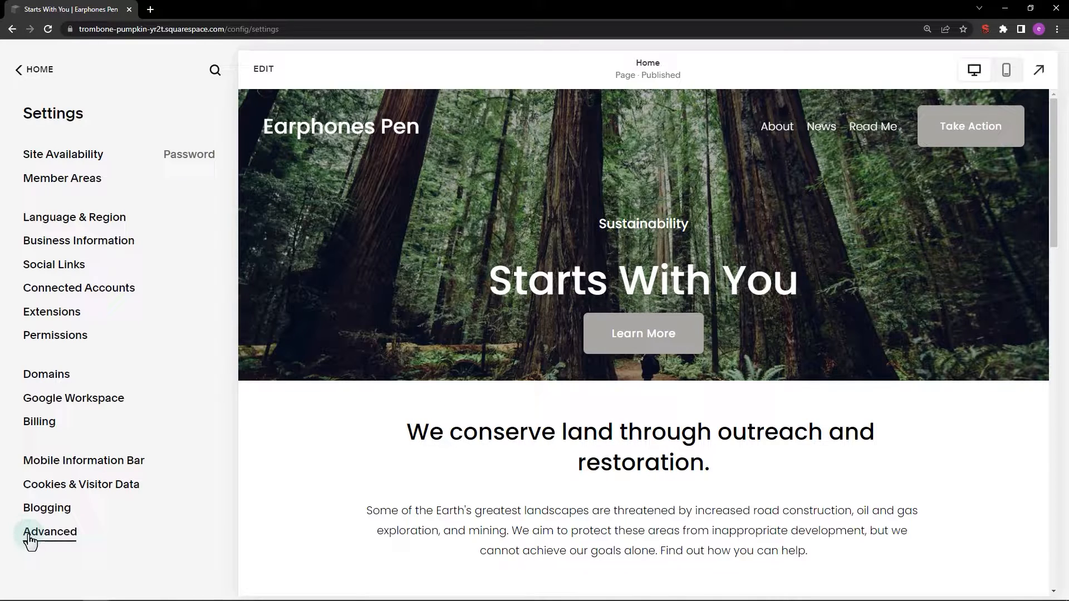
- Review the empty site-wide Code Injection header and footer areas under Advanced, then go back to the main menu
{"action": "left_click", "coordinate": [50, 533]}
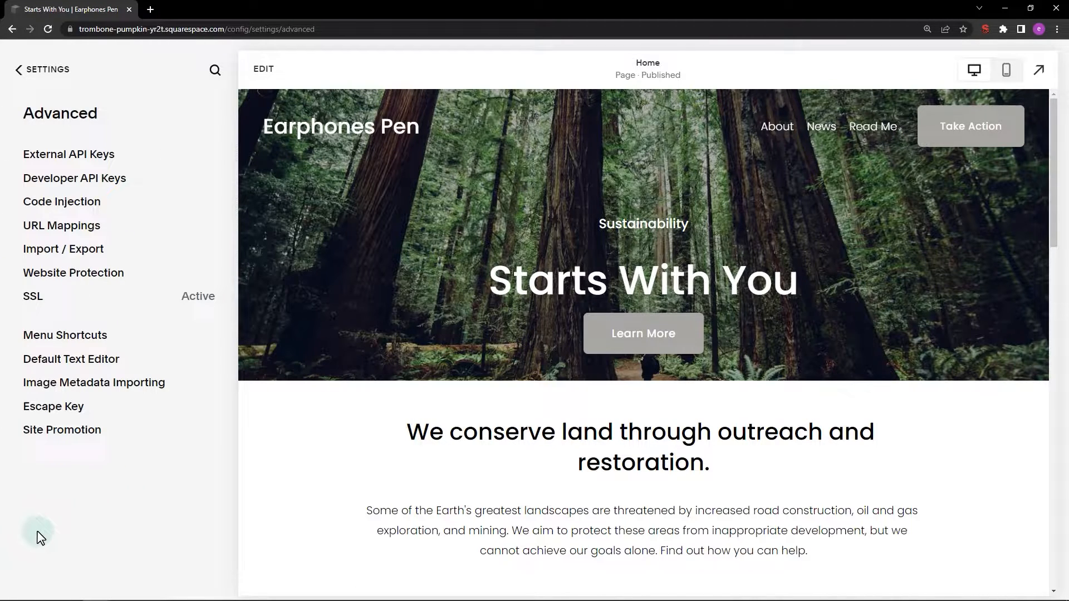
{"action": "left_click", "coordinate": [61, 202]}
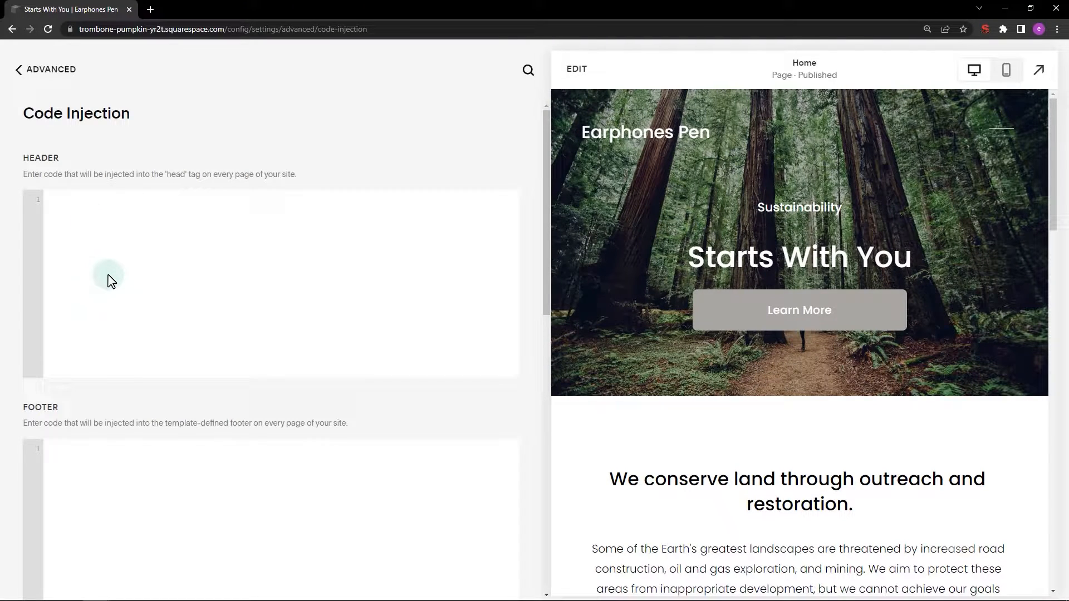
{"action": "mouse_move", "coordinate": [117, 276]}
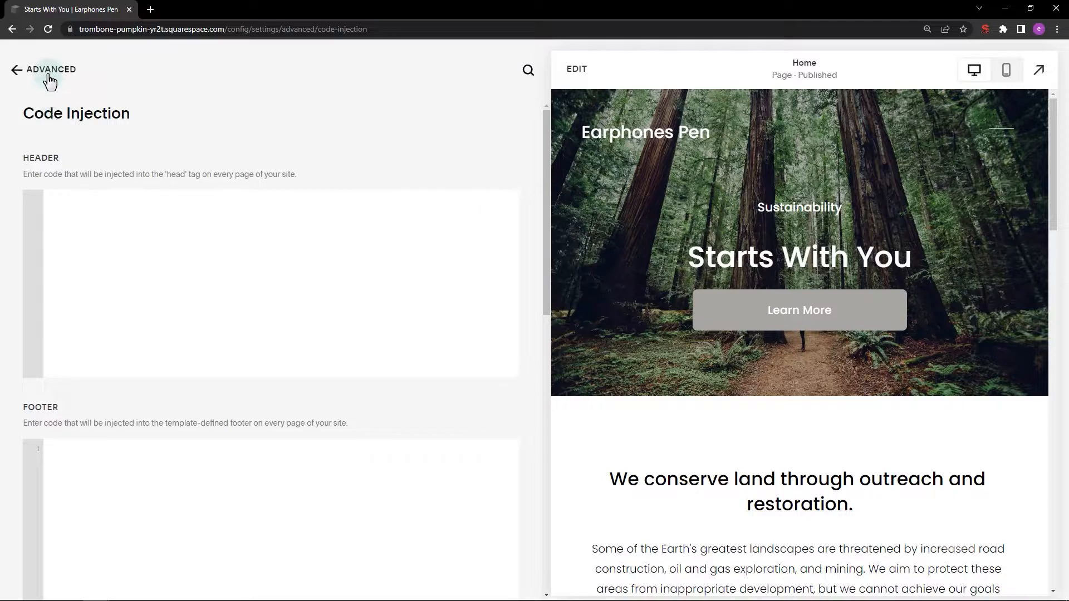
{"action": "left_click", "coordinate": [51, 69]}
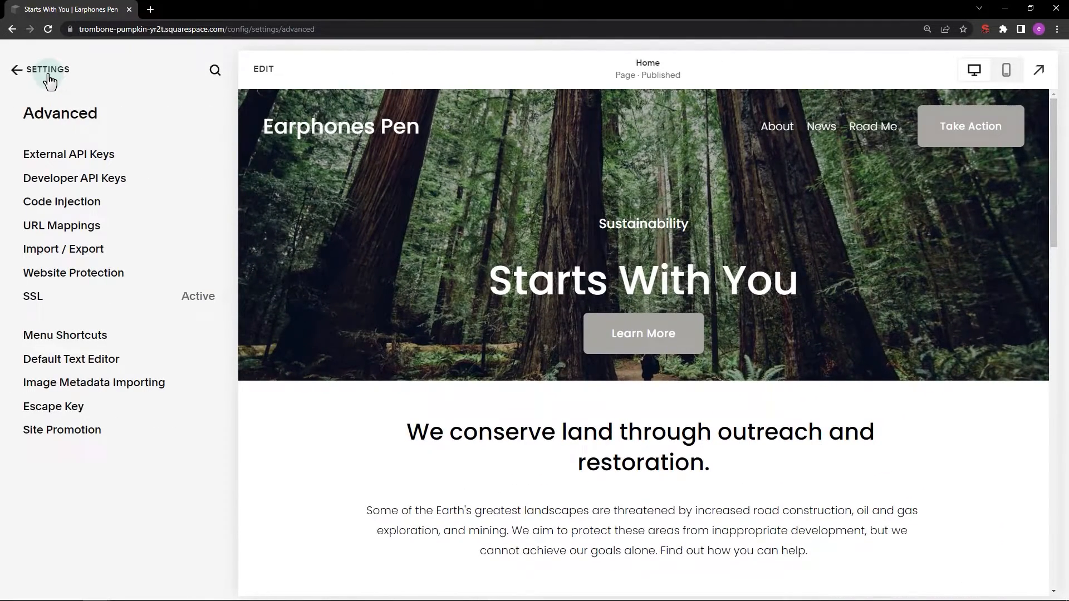
{"action": "left_click", "coordinate": [17, 69]}
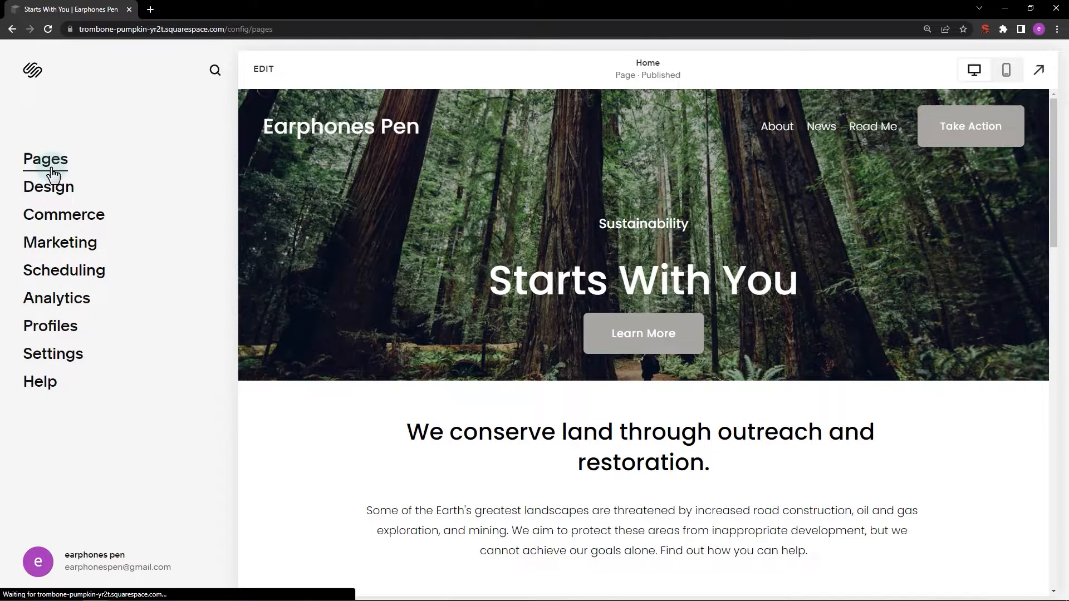
- Add a <script> tracking code comment to the What We Do page's header code injection and save it
{"action": "left_click", "coordinate": [44, 160]}
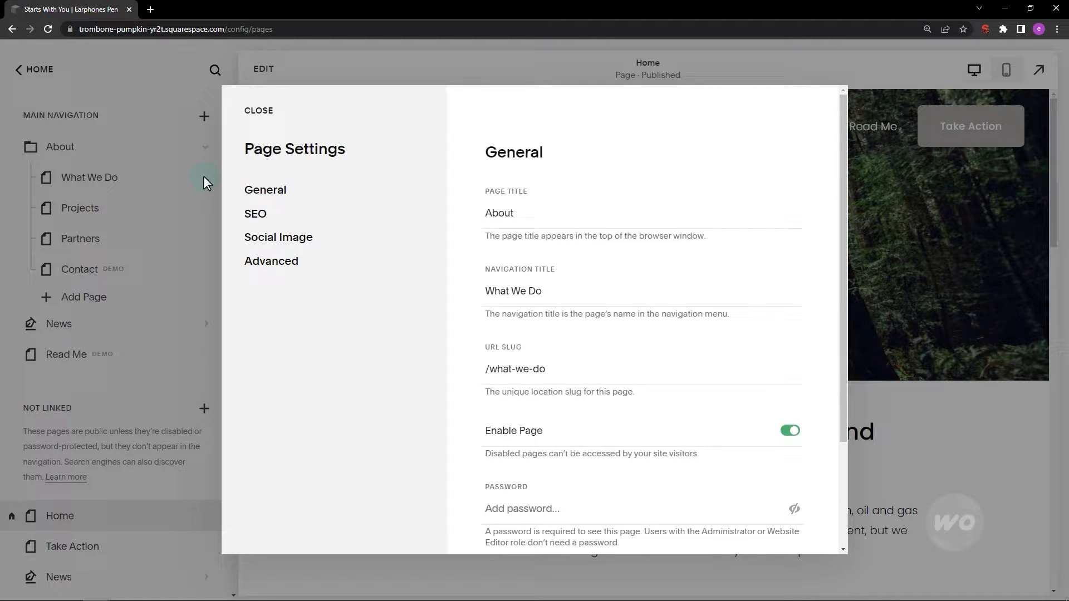
{"action": "left_click", "coordinate": [271, 260]}
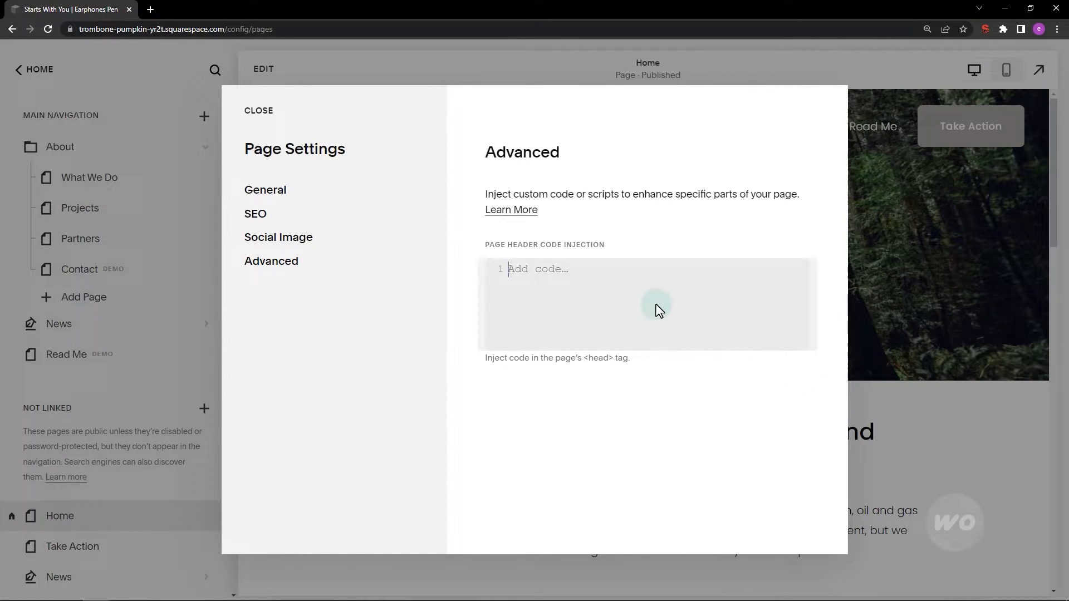
{"action": "type", "text": "<script>"}
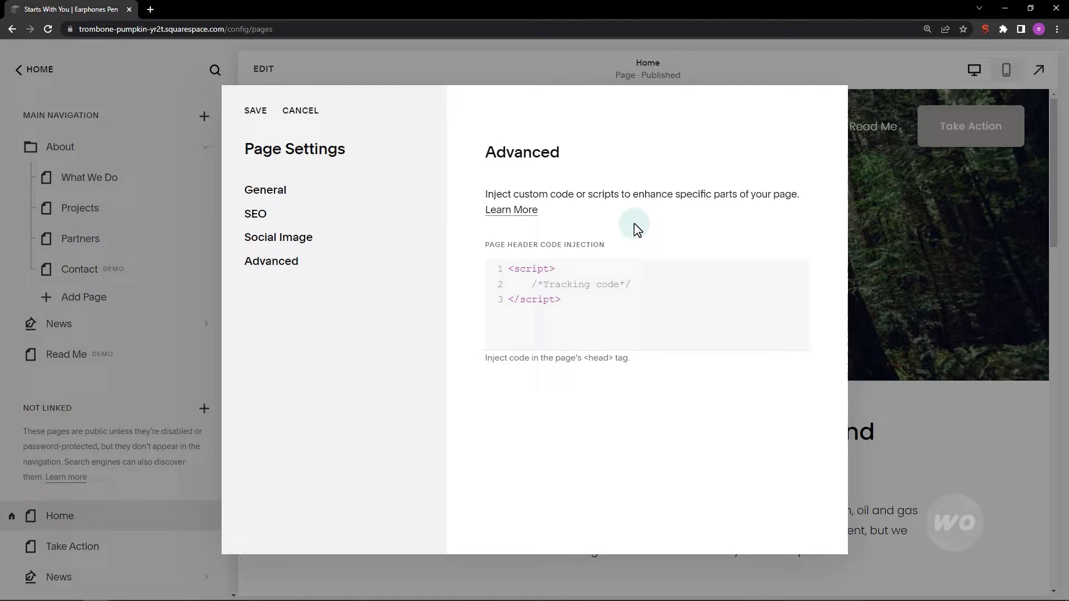
{"action": "mouse_move", "coordinate": [254, 111]}
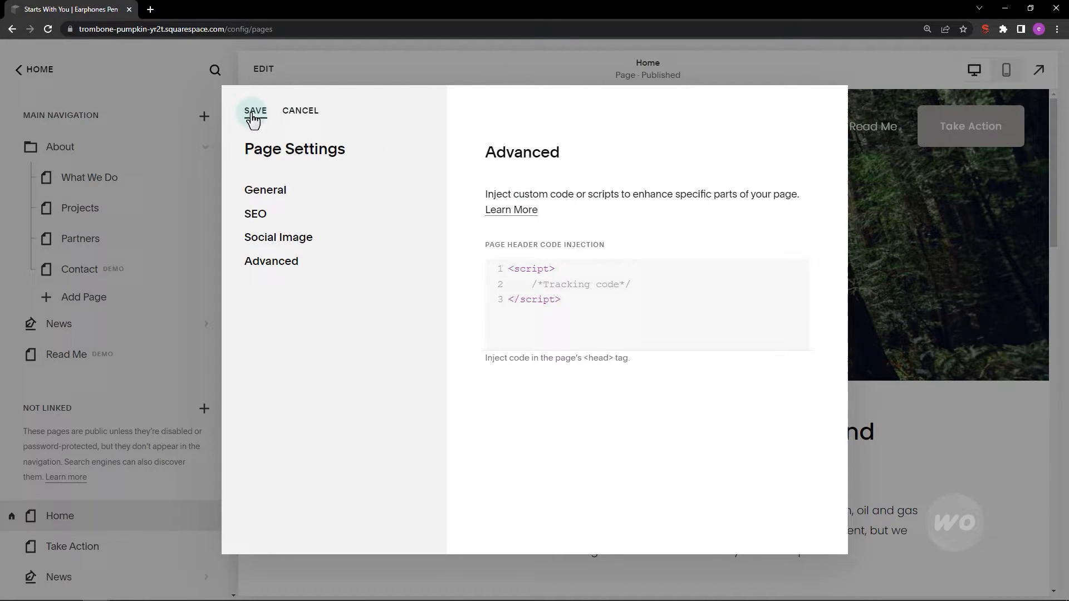
{"action": "left_click", "coordinate": [255, 110]}
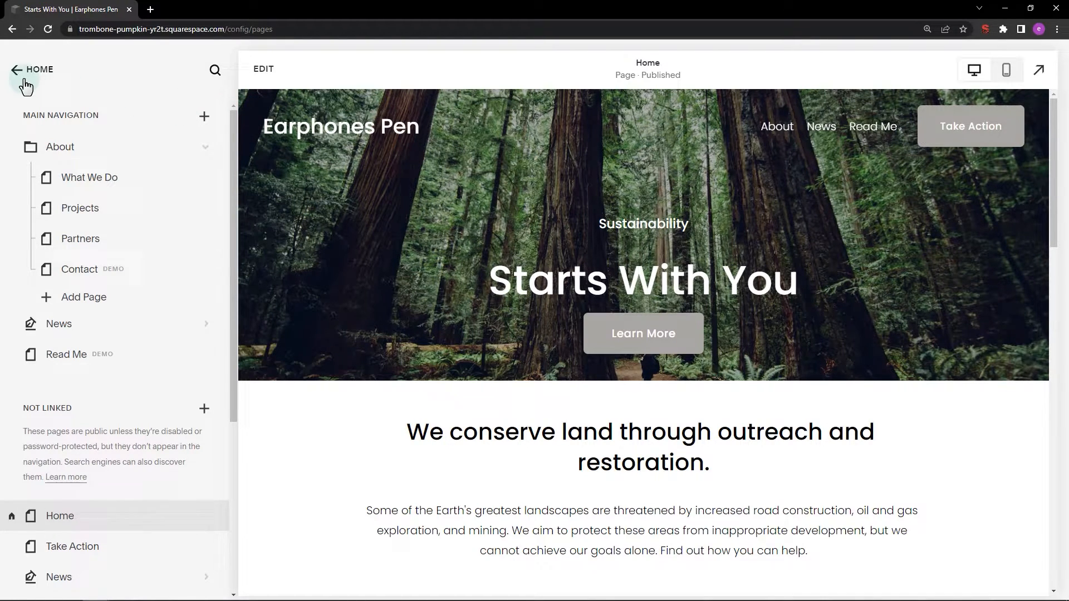
- Reach the Custom CSS editor from the main menu's Design section
{"action": "left_click", "coordinate": [17, 69]}
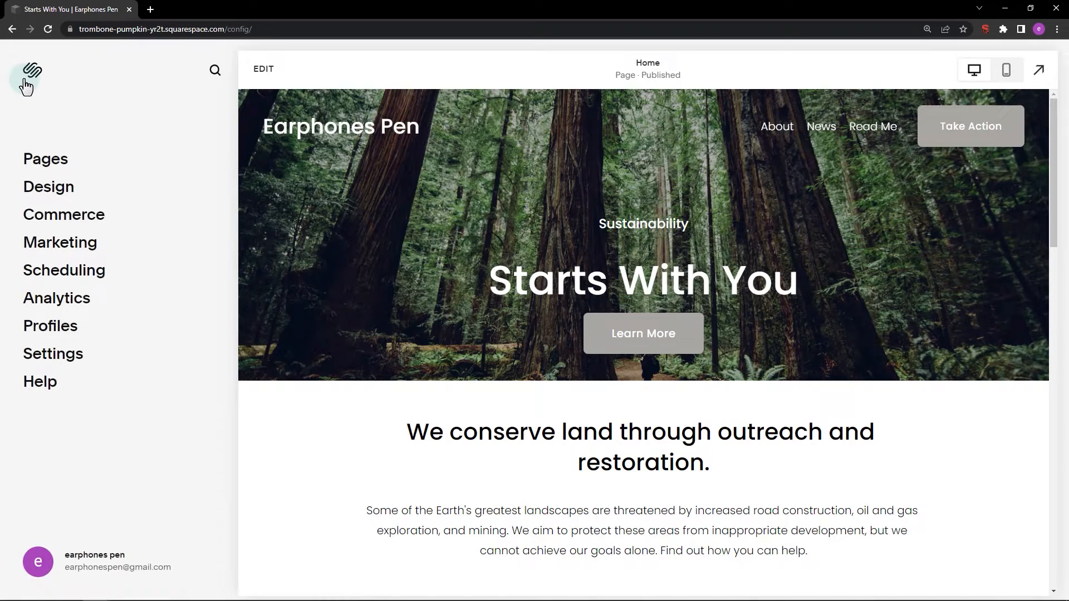
{"action": "left_click", "coordinate": [47, 187]}
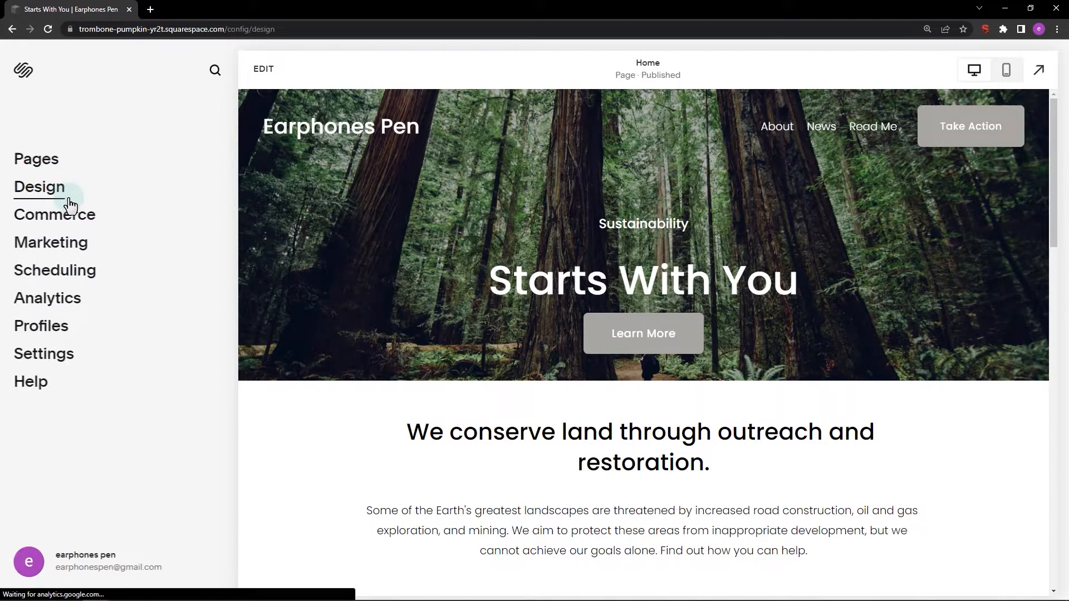
{"action": "left_click", "coordinate": [39, 187]}
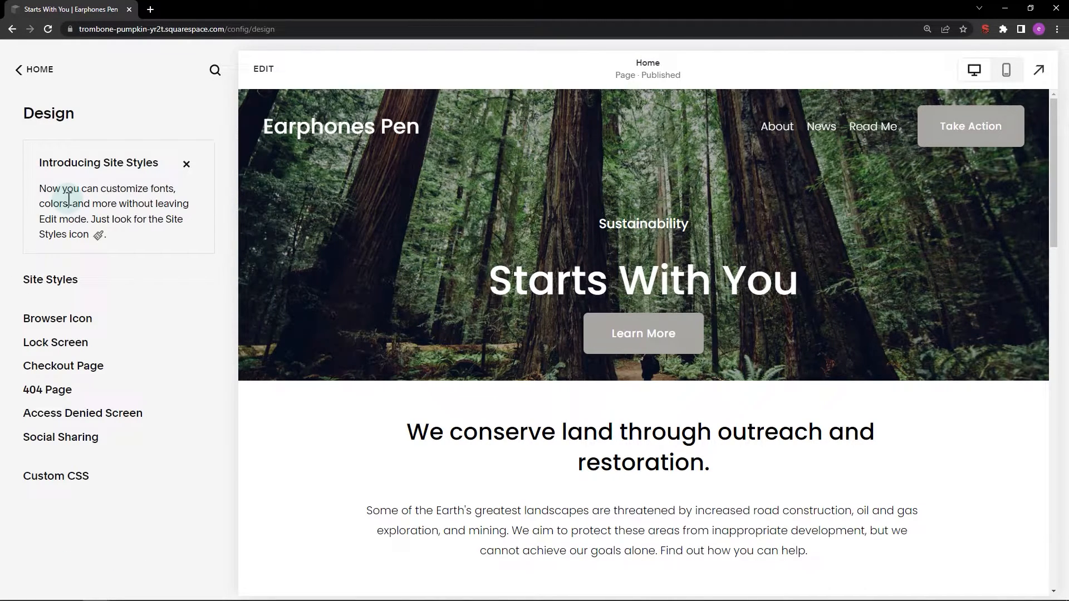
{"action": "left_click", "coordinate": [55, 476]}
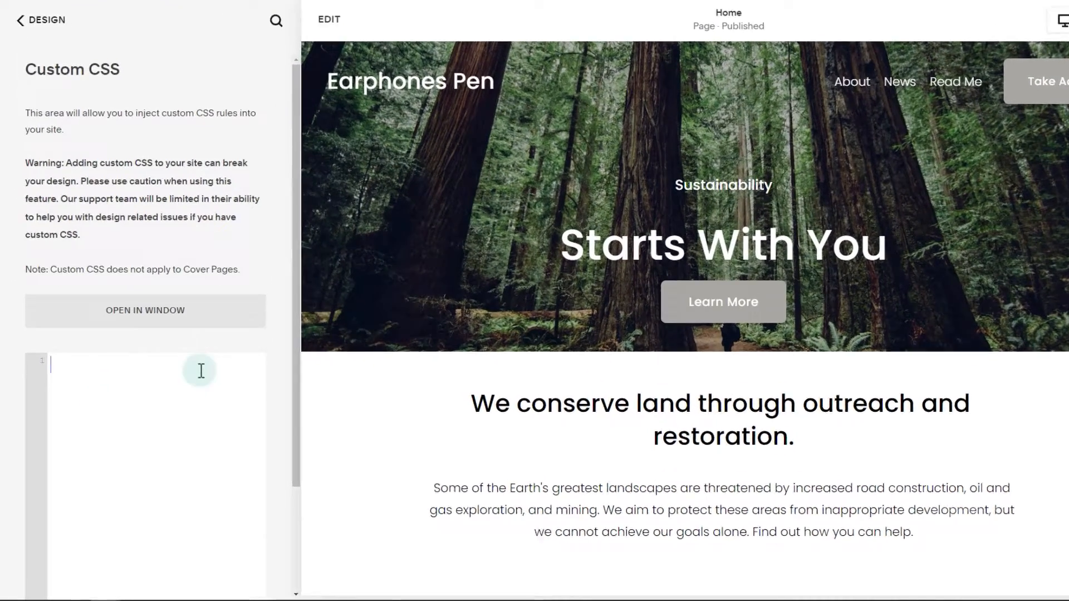
- Write the rule p { color: blue } turning paragraph text blue, then return to the main menu
{"action": "type", "text": "p"}
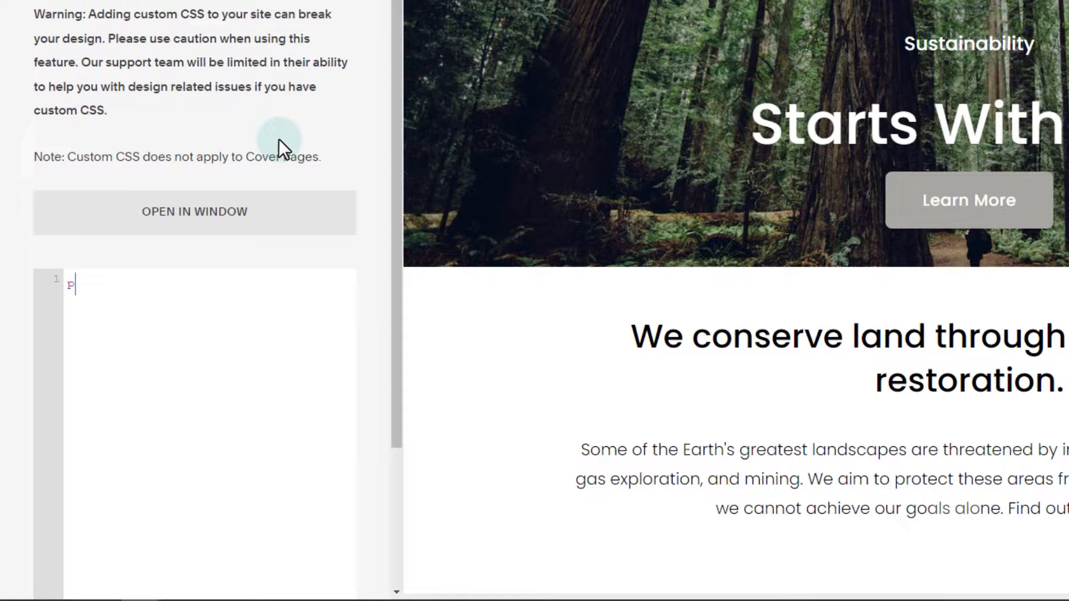
{"action": "type", "text": "{"}
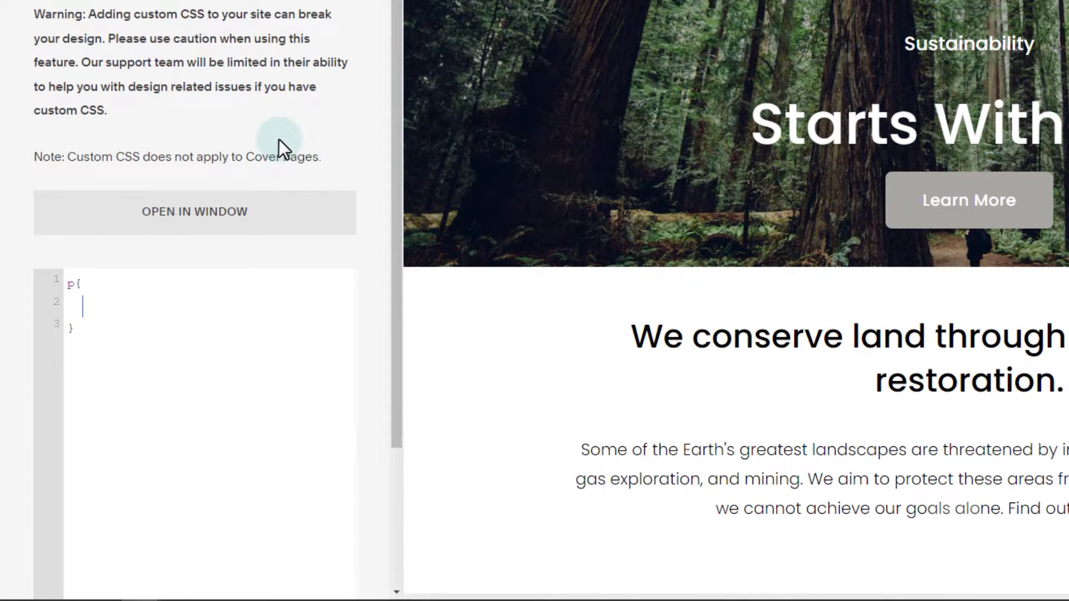
{"action": "type", "text": "color:"}
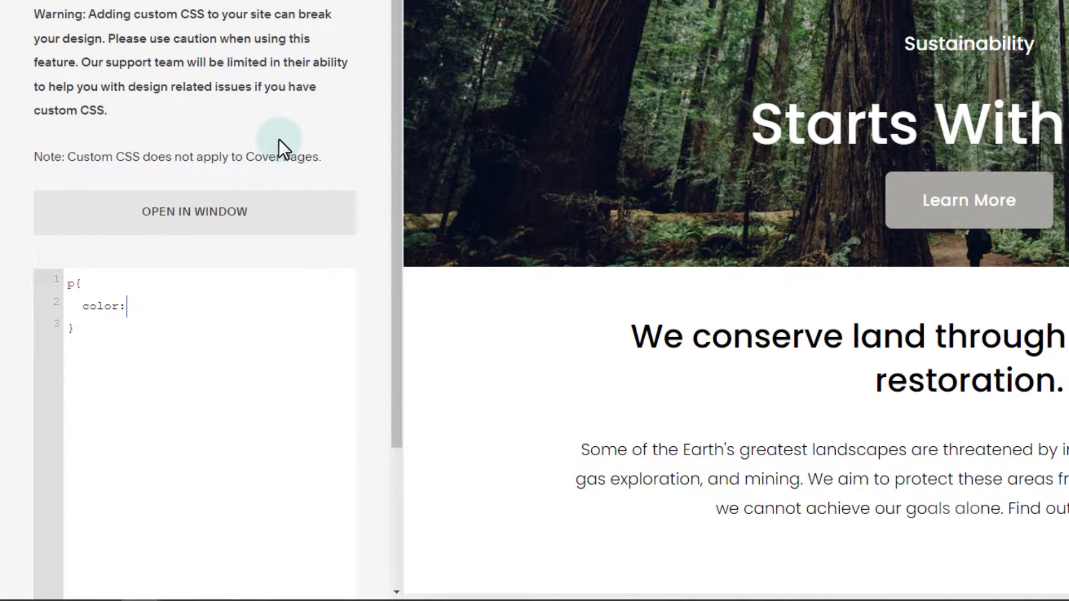
{"action": "type", "text": "blue"}
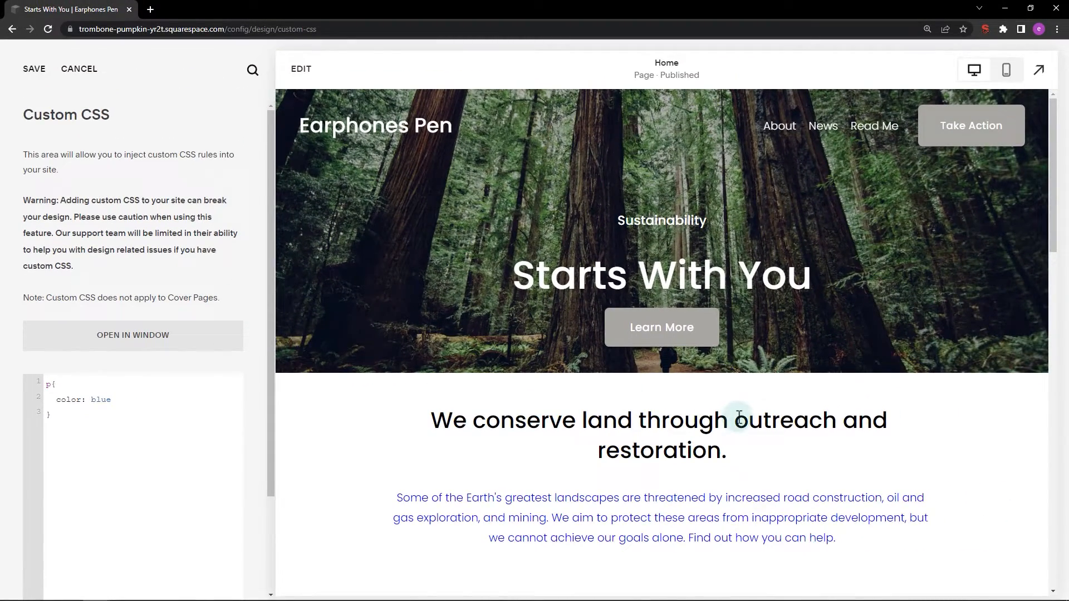
{"action": "scroll", "scroll_direction": "down", "scroll_amount": 3}
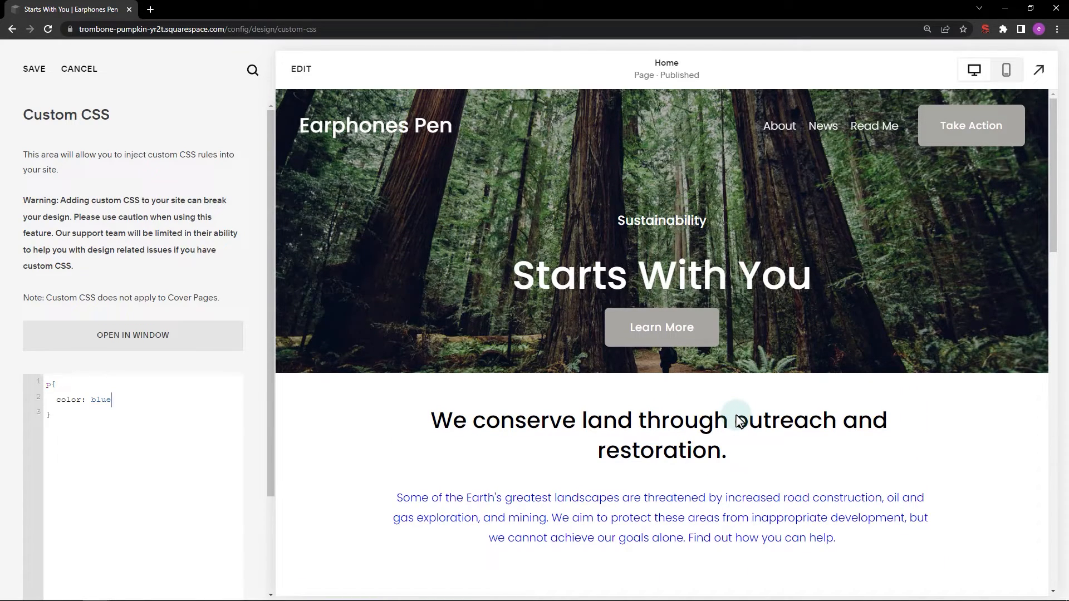
{"action": "mouse_move", "coordinate": [556, 382]}
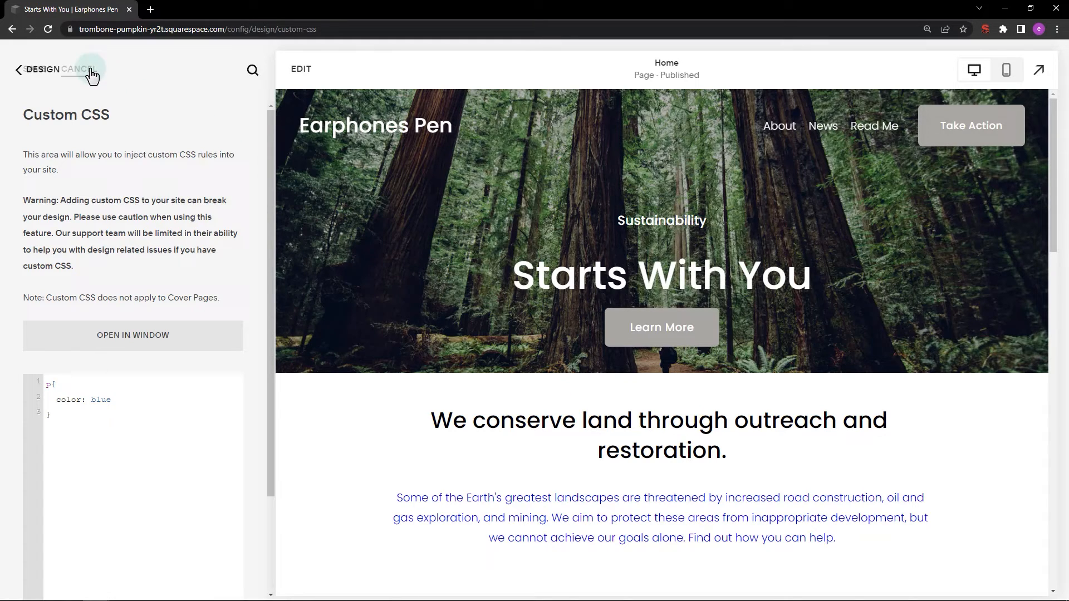
{"action": "left_click", "coordinate": [19, 69]}
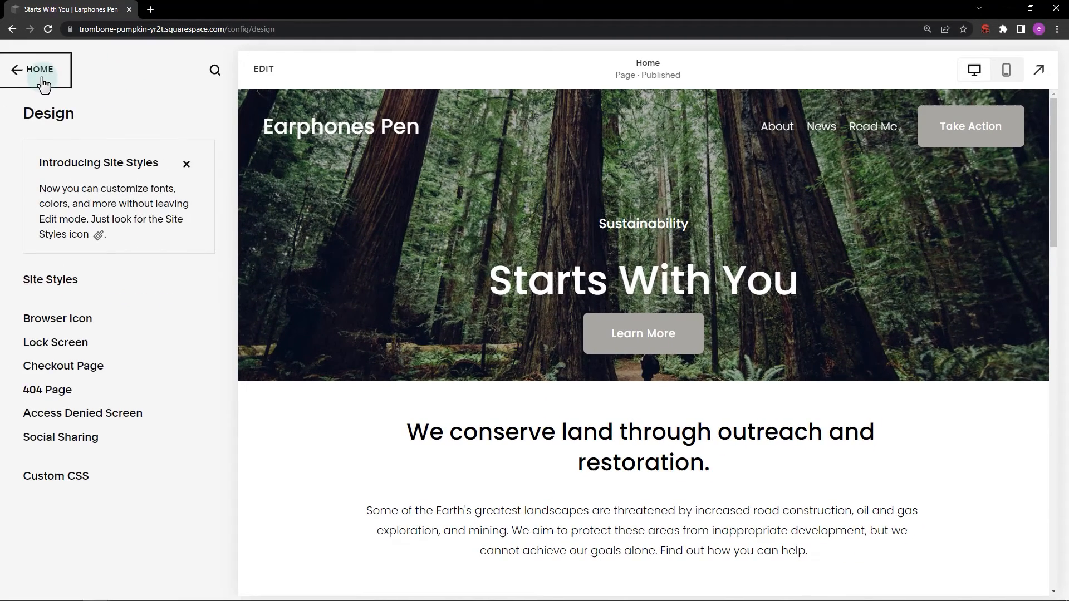
{"action": "left_click", "coordinate": [36, 69]}
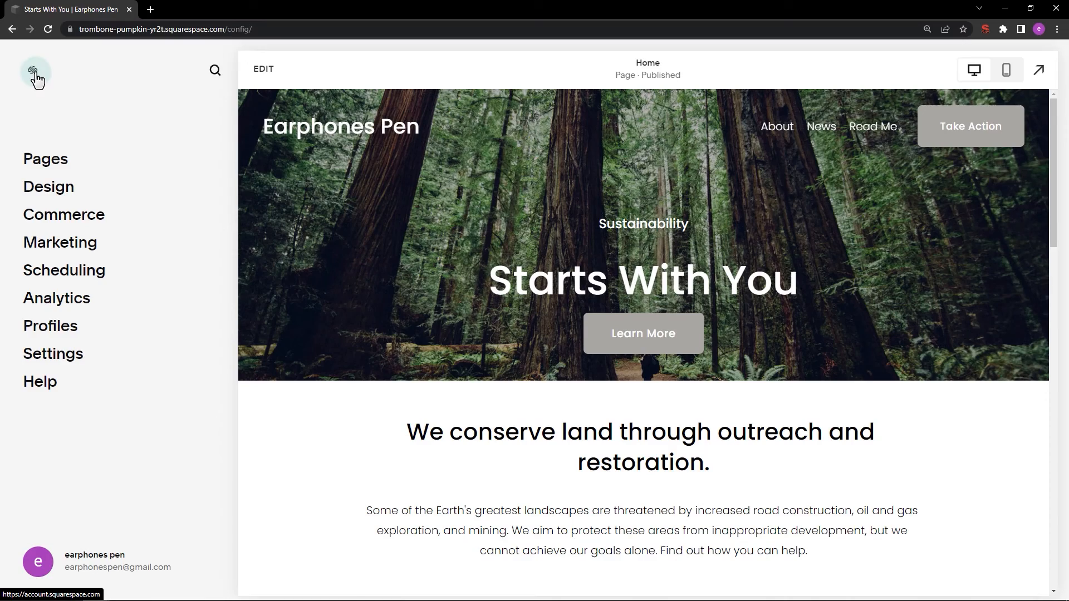